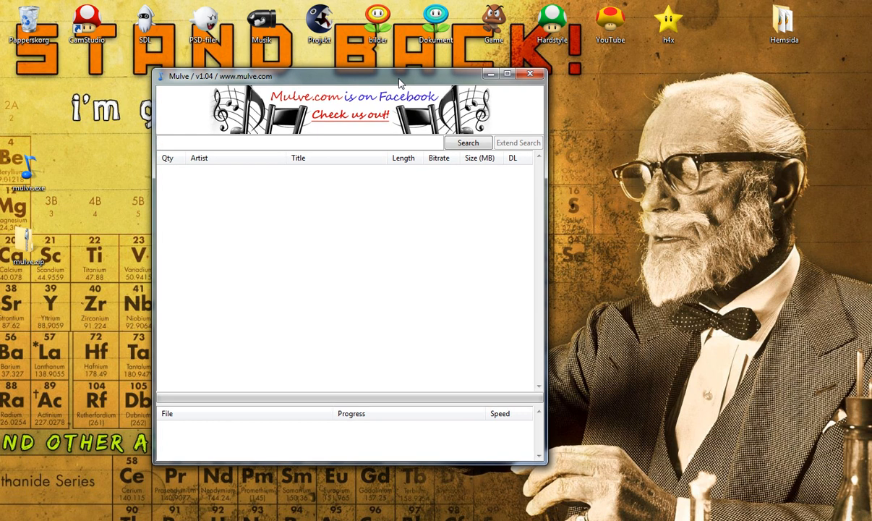
mouse_move(195, 172)
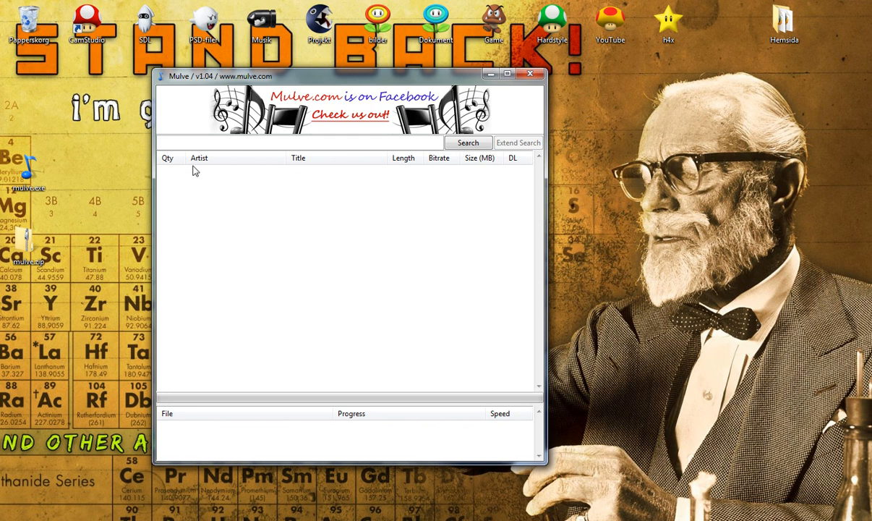
Search Mulve for the artist Ephixa.
left_click(289, 143)
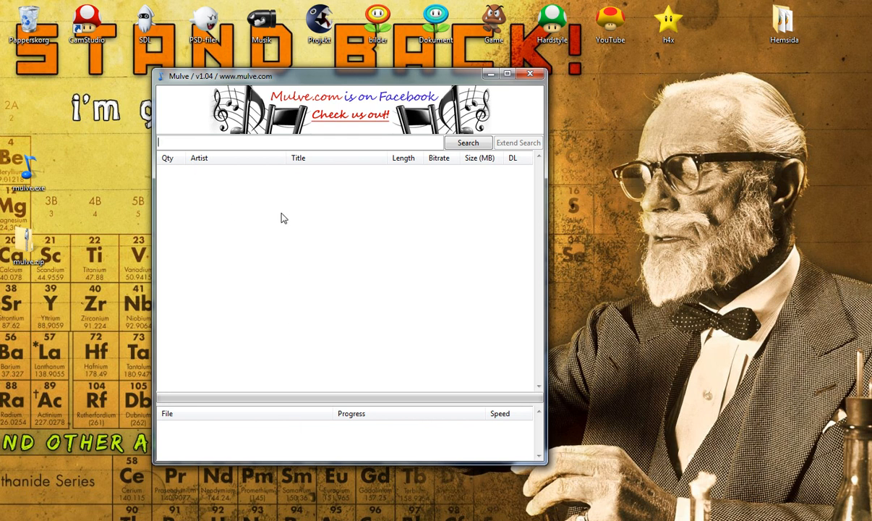
mouse_move(368, 453)
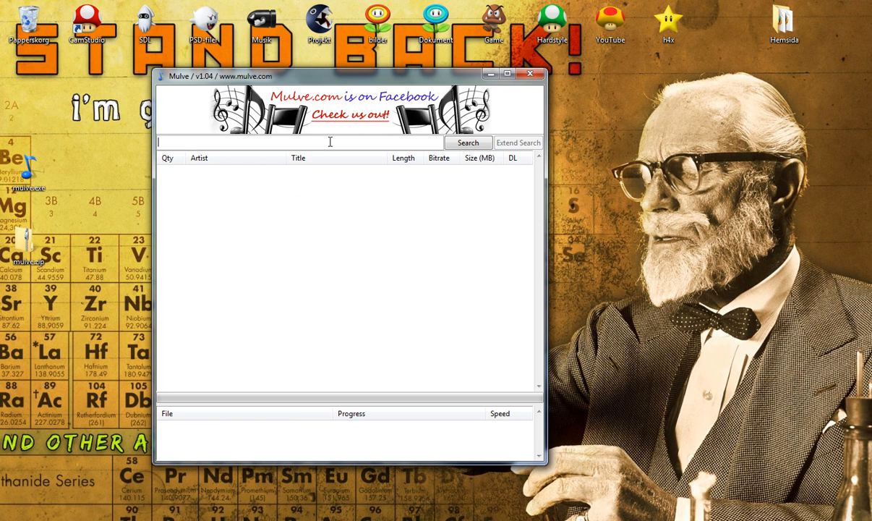
type("Ep")
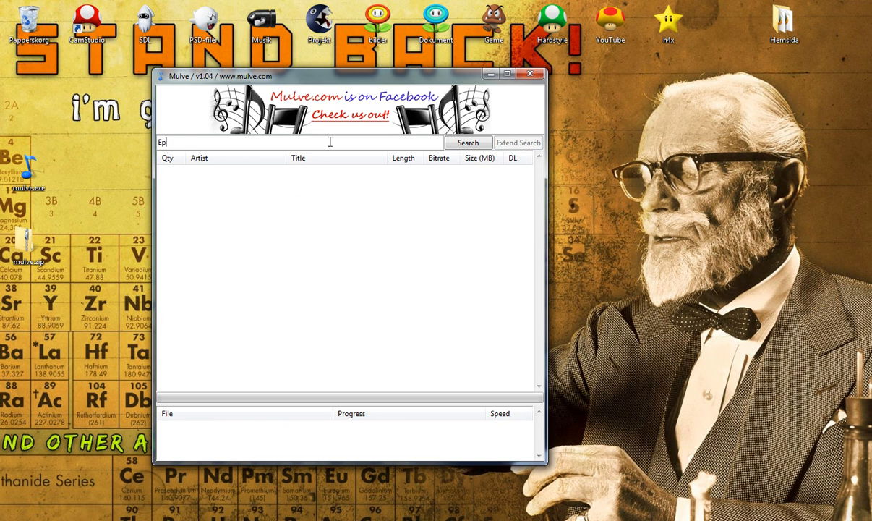
type("hixa")
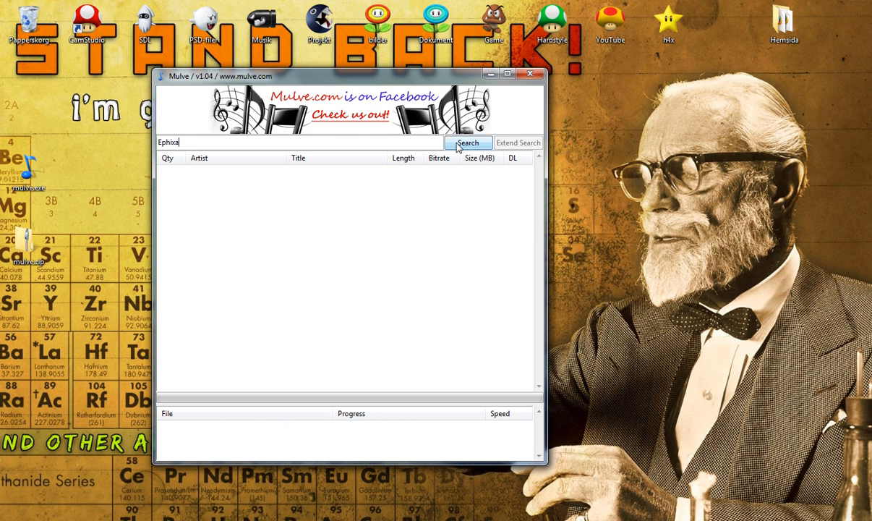
left_click(468, 142)
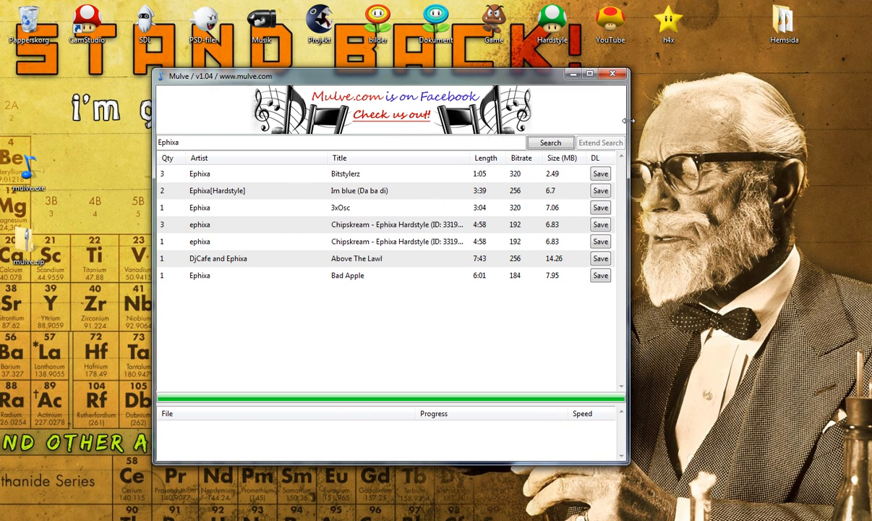
Select the Bad Apple track in the results and start saving it.
left_click(347, 275)
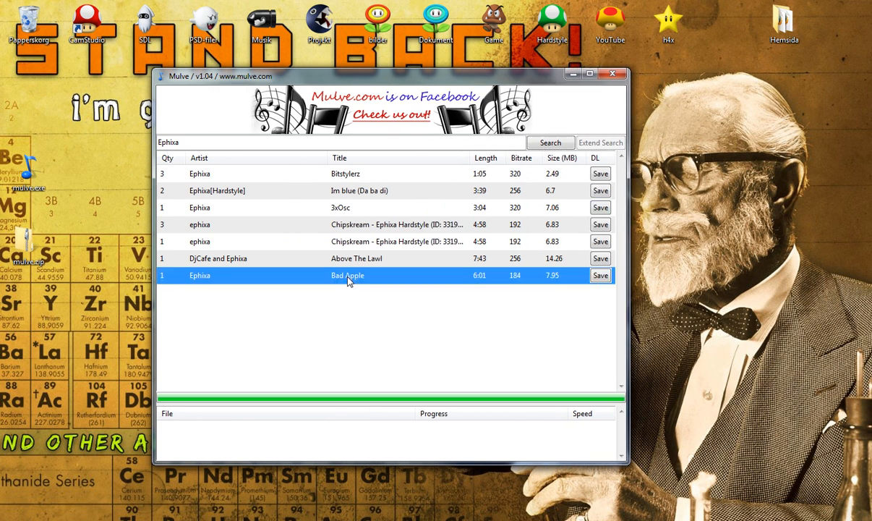
left_click(600, 276)
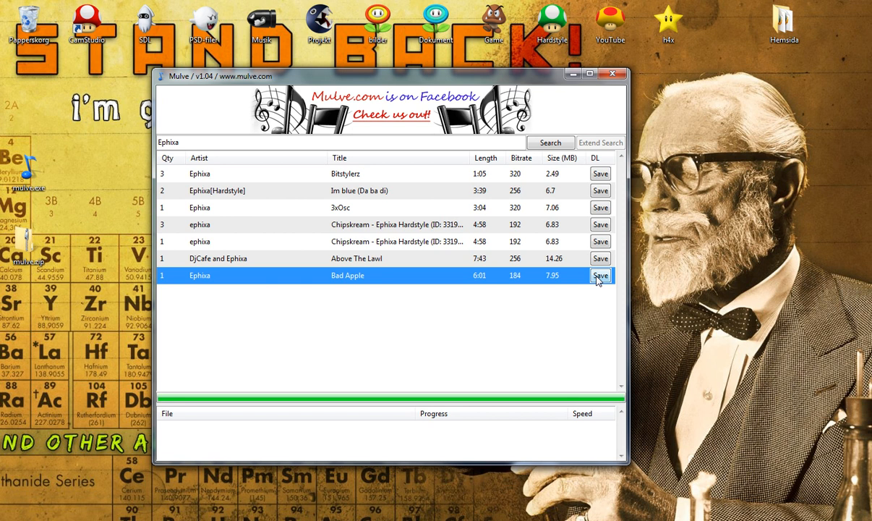
left_click(600, 276)
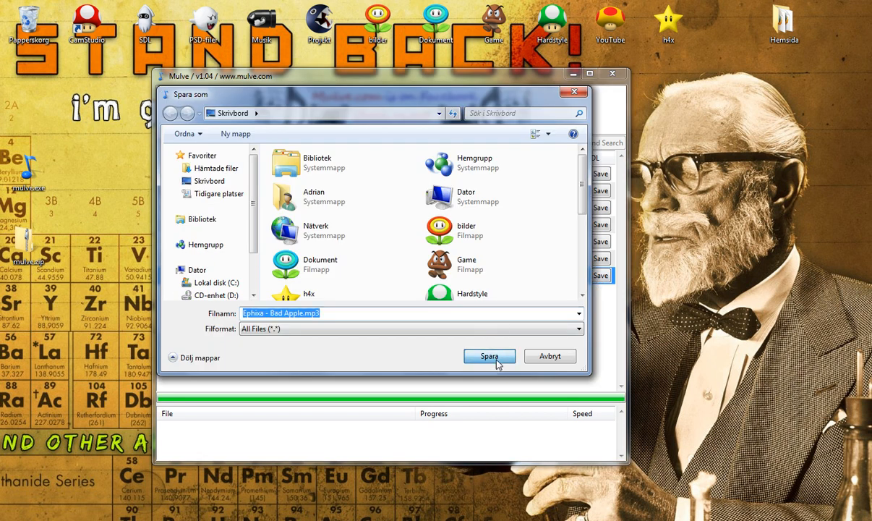
Confirm saving 'Ephixa - Bad Apple.mp3' to the Desktop.
left_click(489, 356)
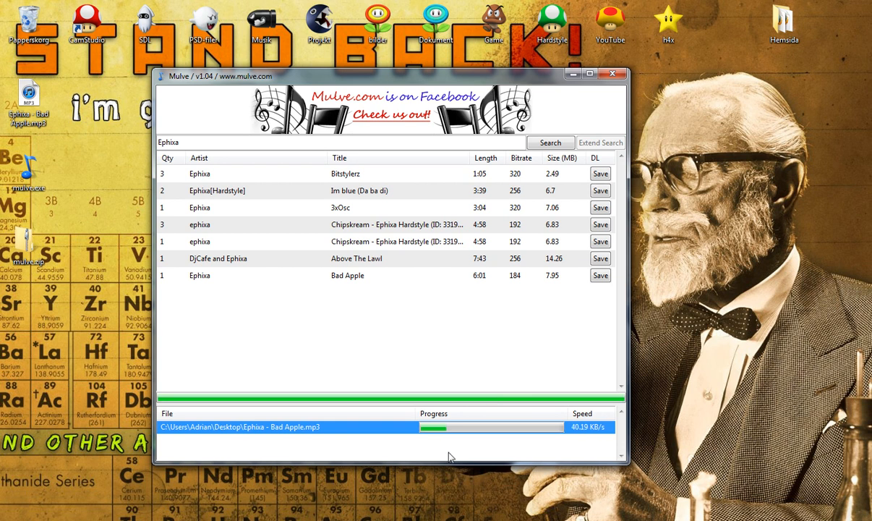
left_click(347, 275)
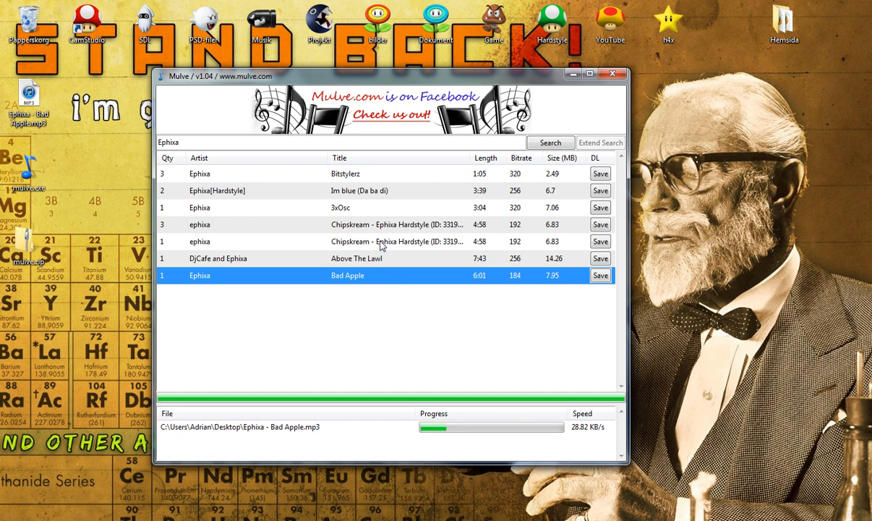
left_click(356, 258)
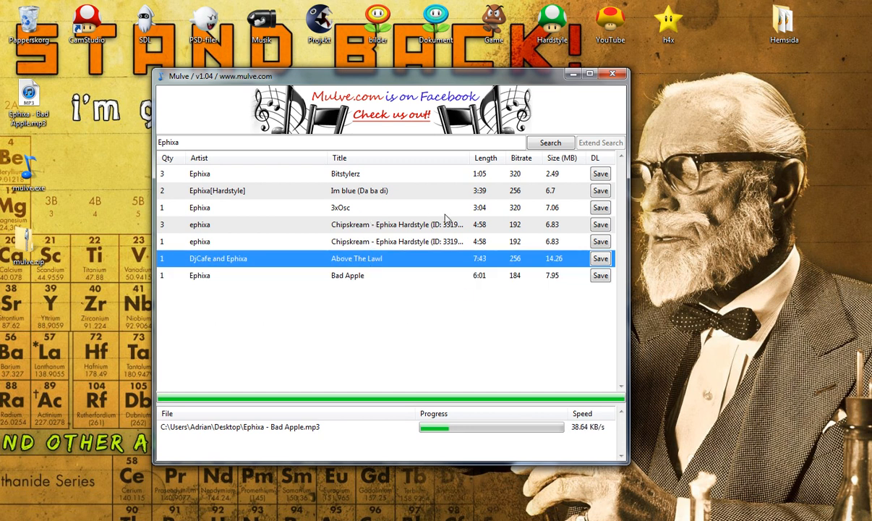
left_click(289, 427)
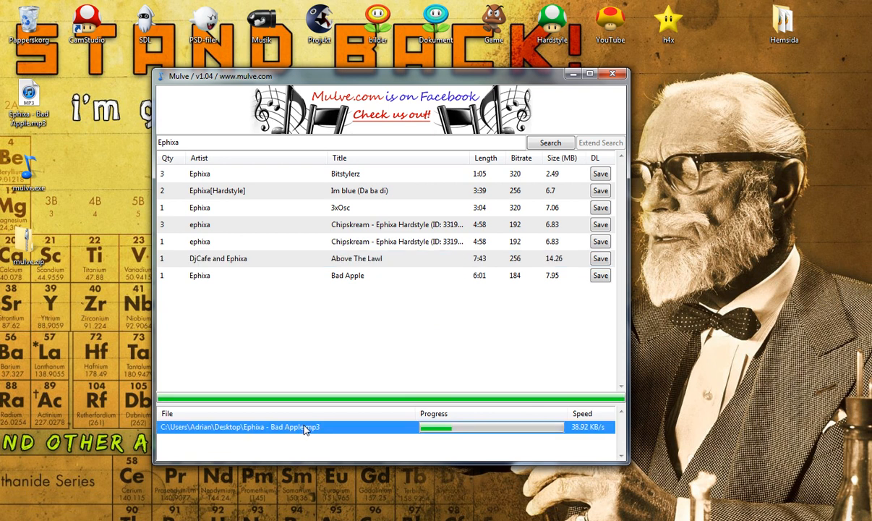
mouse_move(340, 427)
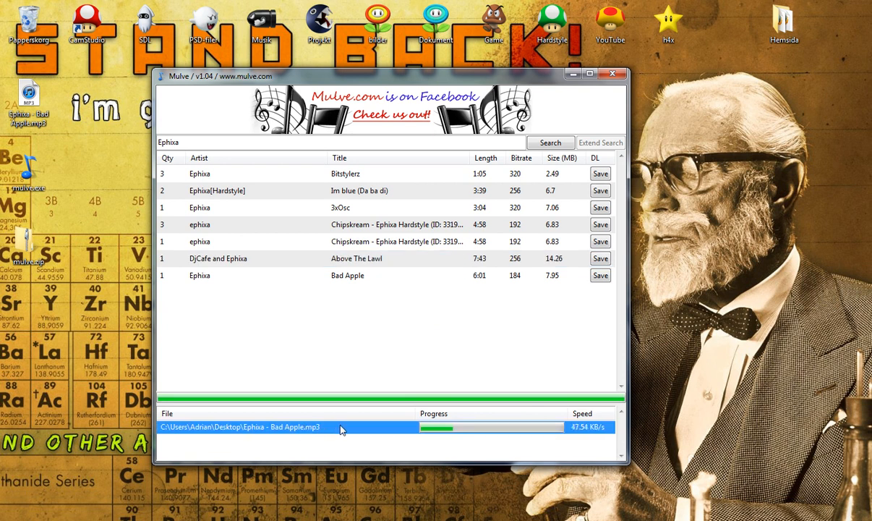